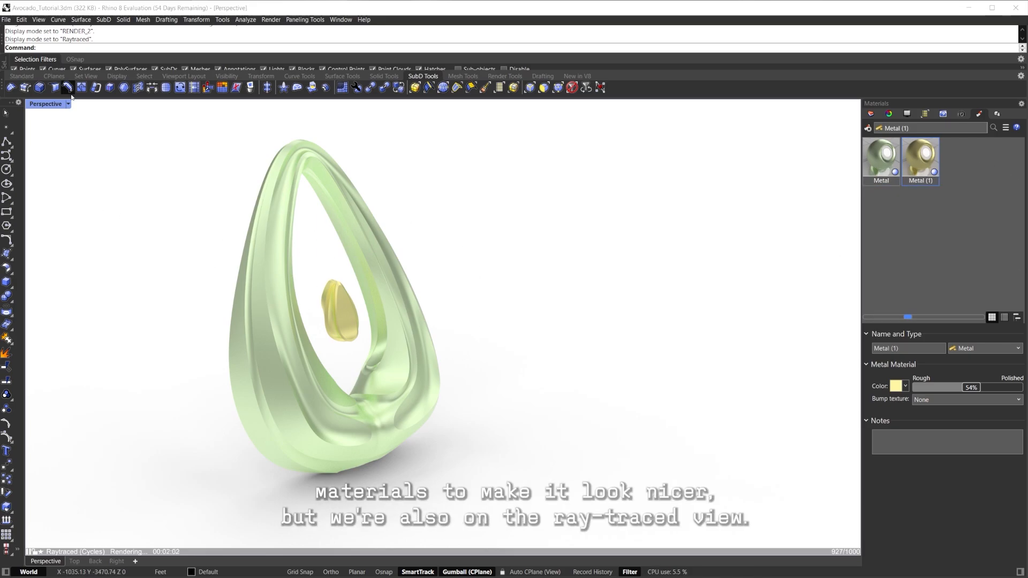
Switch the Perspective viewport from the raytraced render to Shaded display mode
{"action": "left_click", "coordinate": [67, 103]}
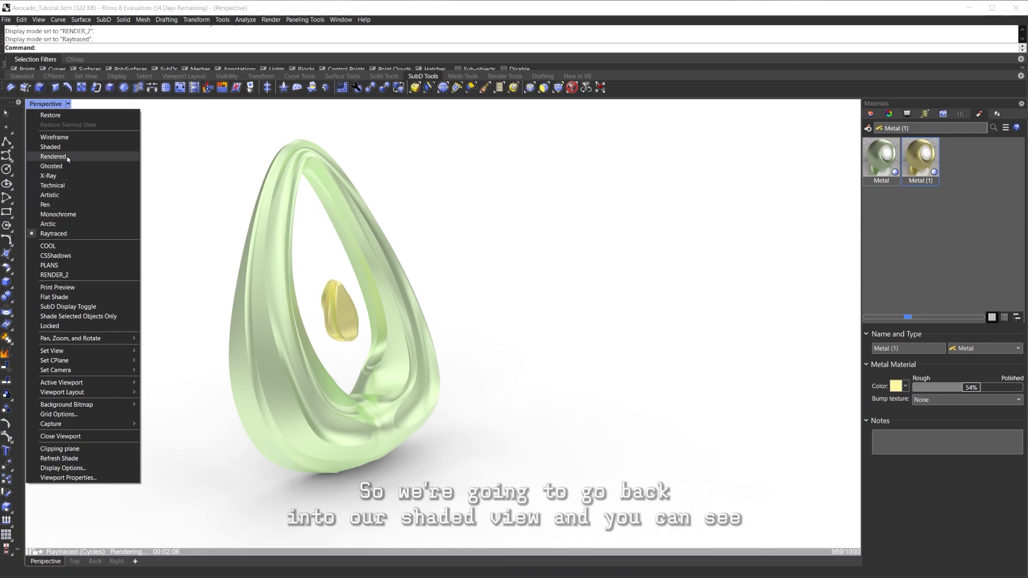
{"action": "left_click", "coordinate": [51, 147]}
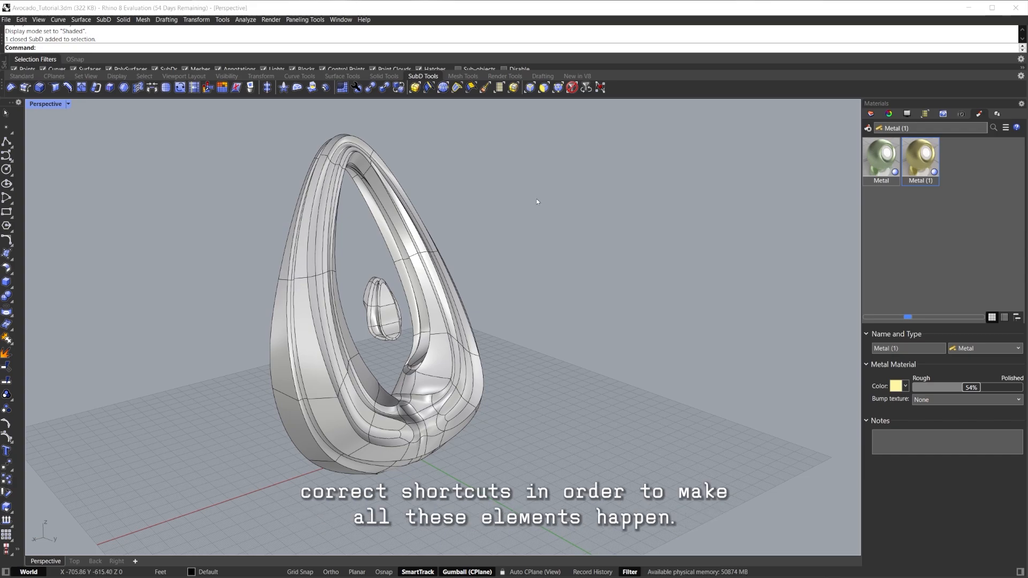
{"action": "mouse_move", "coordinate": [576, 297]}
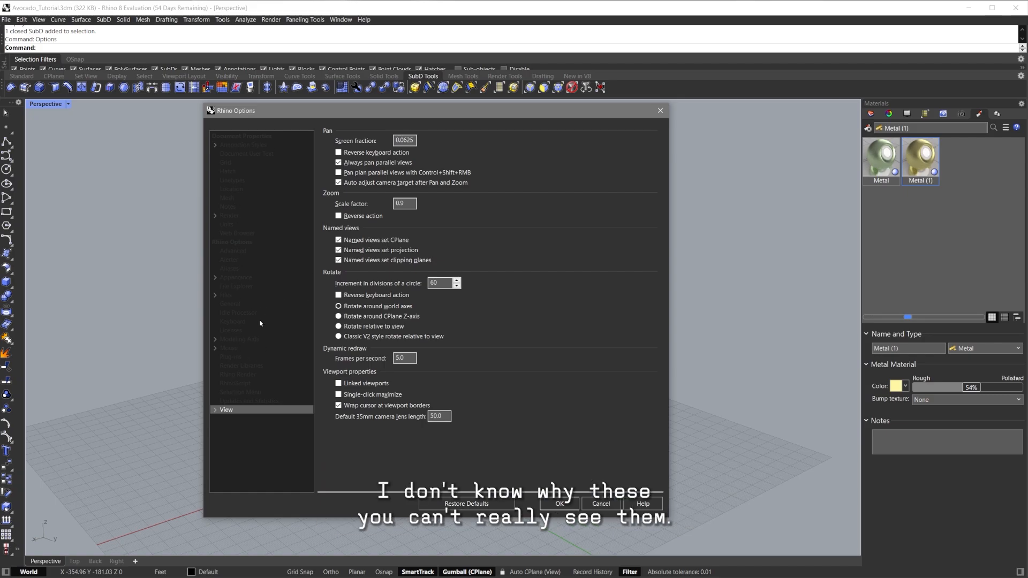
{"action": "mouse_move", "coordinate": [268, 451]}
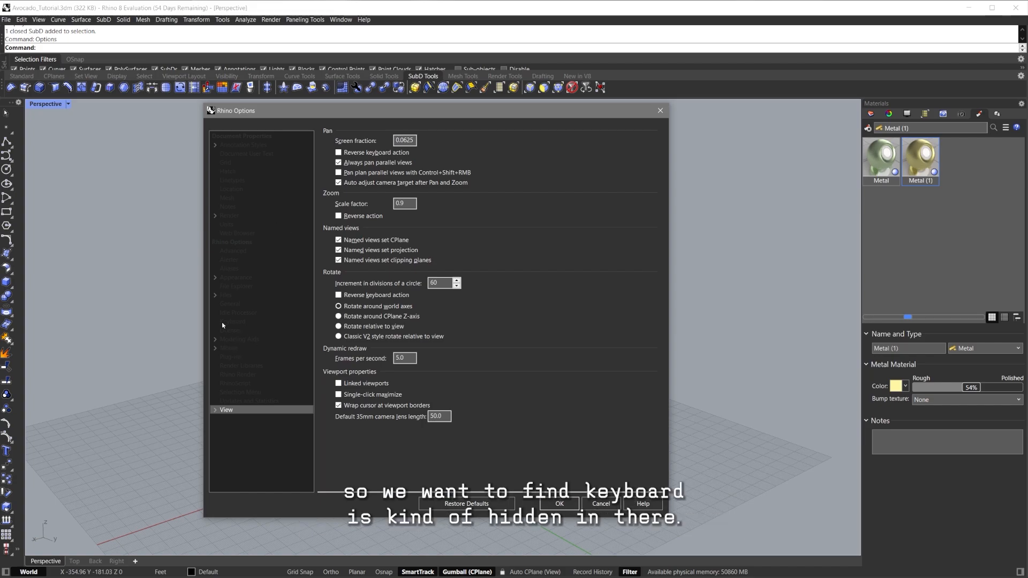
Browse the Keyboard shortcut macro list in Rhino Options, then close it with OK
{"action": "left_click", "coordinate": [233, 321]}
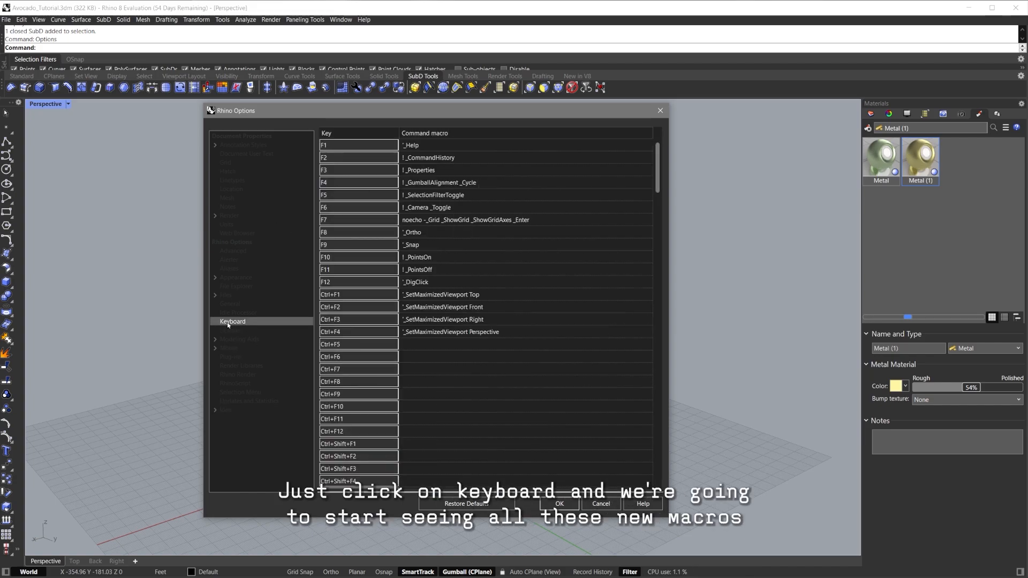
{"action": "left_click", "coordinate": [524, 282]}
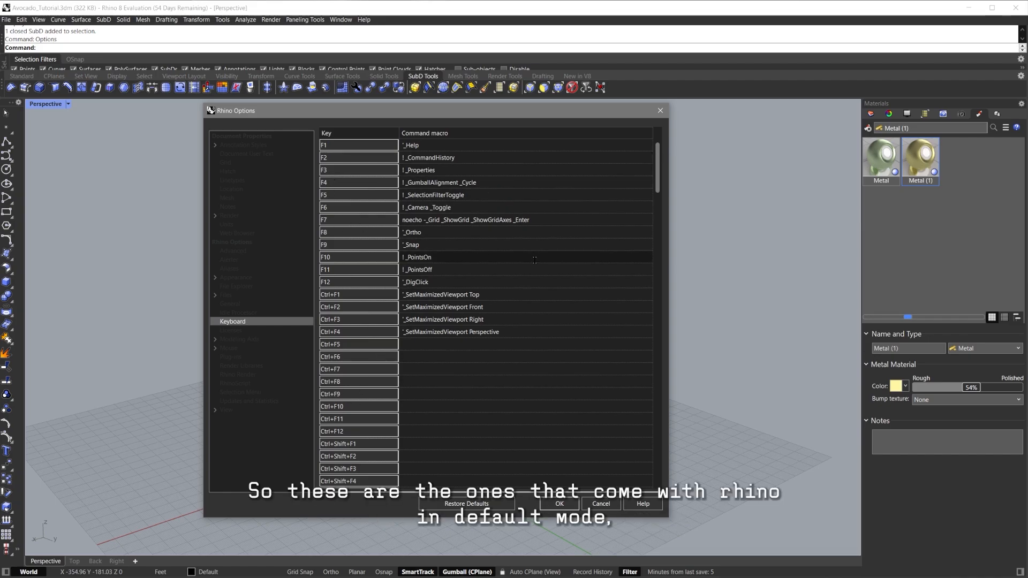
{"action": "scroll", "scroll_direction": "down", "scroll_amount": 3}
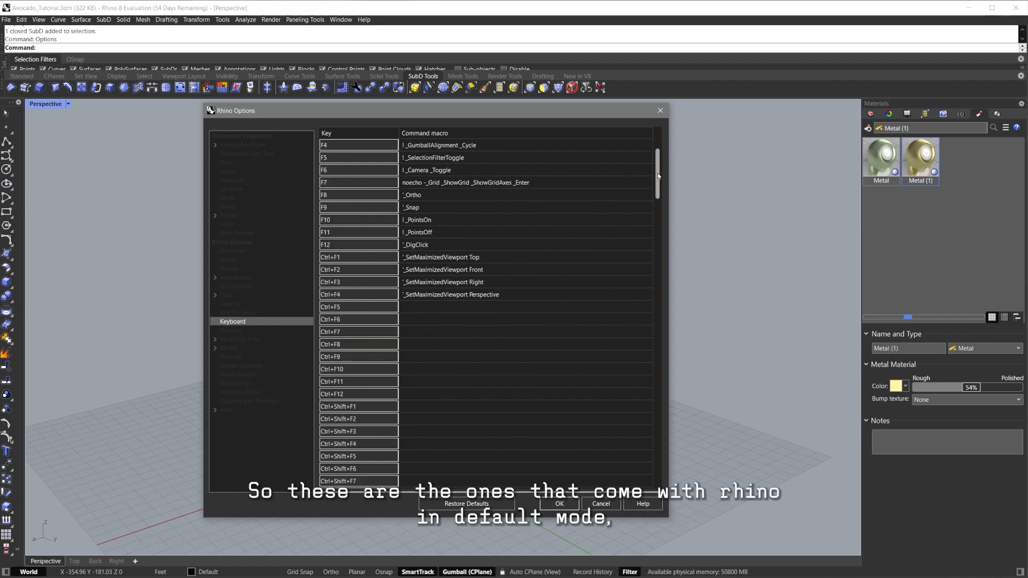
{"action": "scroll", "scroll_direction": "down", "scroll_amount": 3}
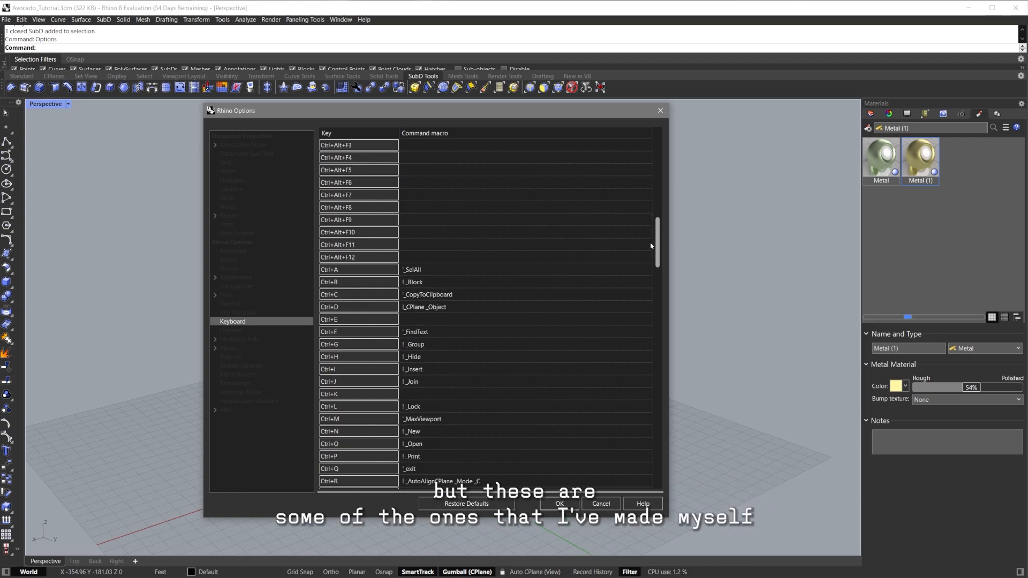
{"action": "scroll", "scroll_direction": "down", "scroll_amount": 3}
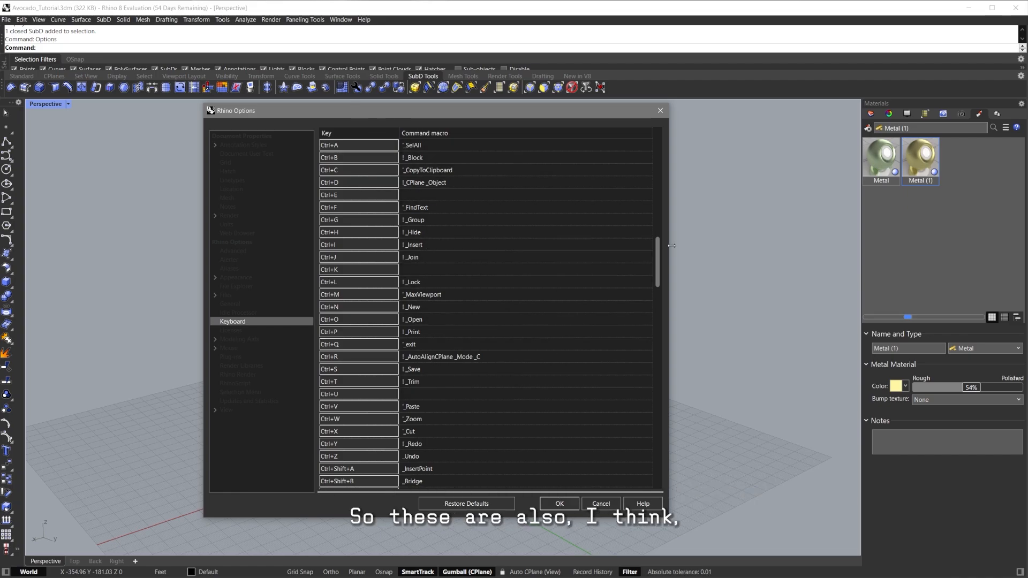
{"action": "scroll", "scroll_direction": "down", "scroll_amount": 3}
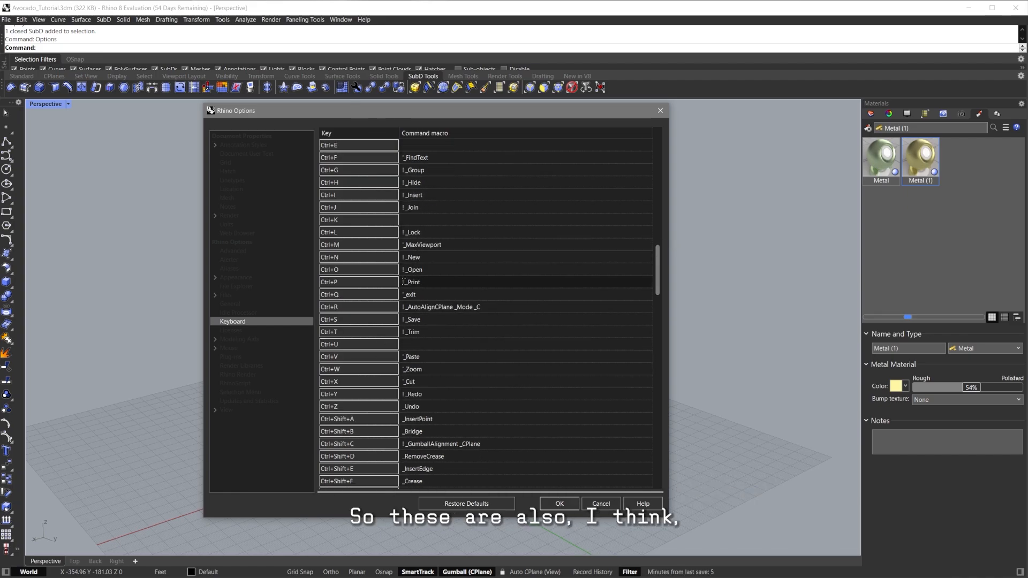
{"action": "scroll", "scroll_direction": "down", "scroll_amount": 3}
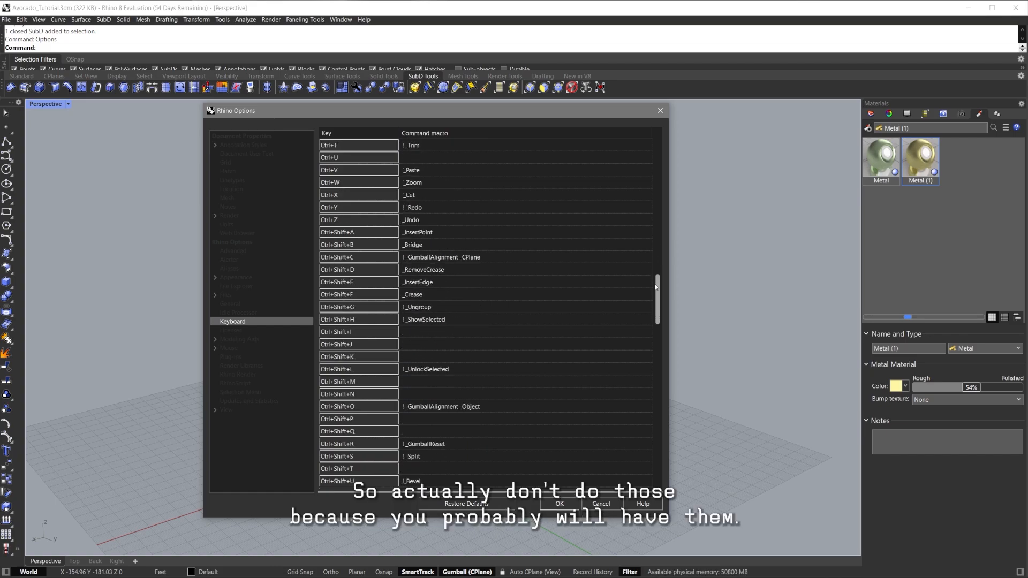
{"action": "scroll", "scroll_direction": "down", "scroll_amount": 3}
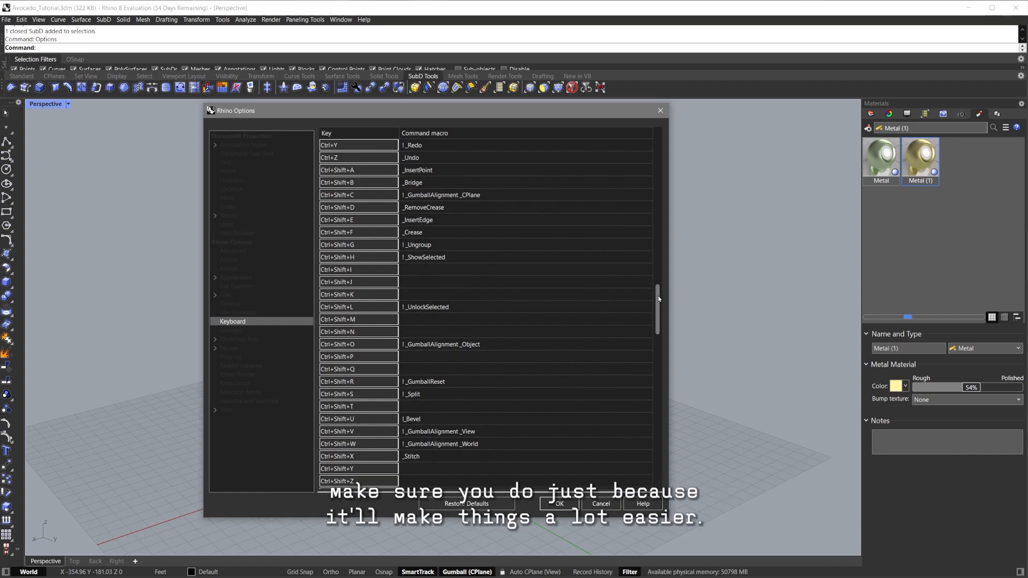
{"action": "scroll", "scroll_direction": "down", "scroll_amount": 3}
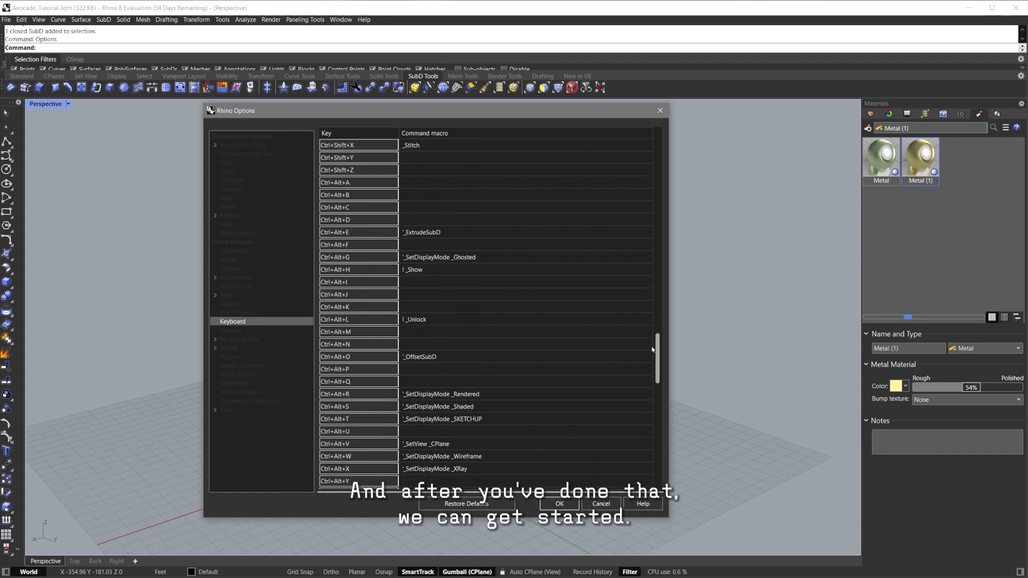
{"action": "scroll", "scroll_direction": "down", "scroll_amount": 3}
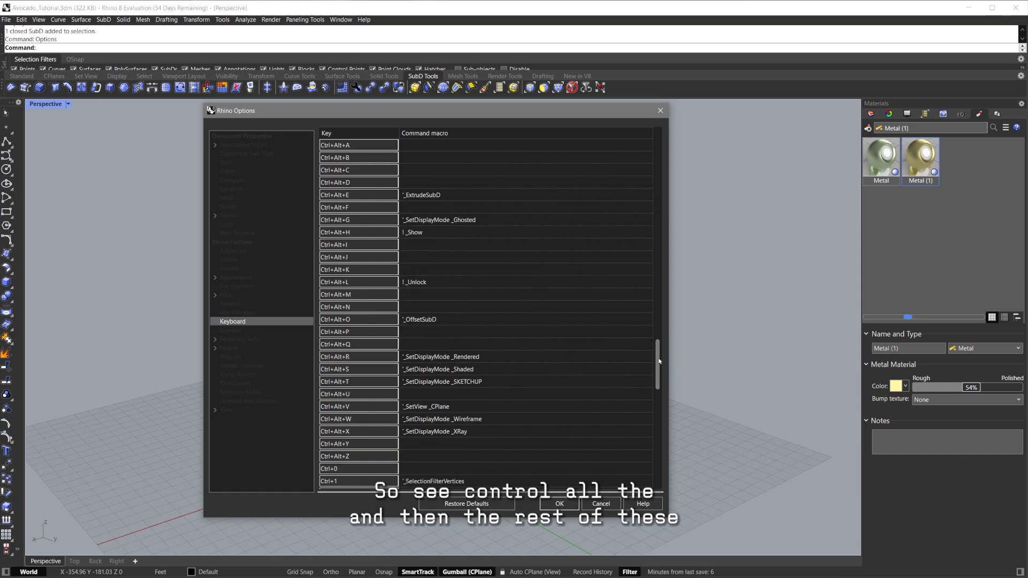
{"action": "scroll", "scroll_direction": "down", "scroll_amount": 3}
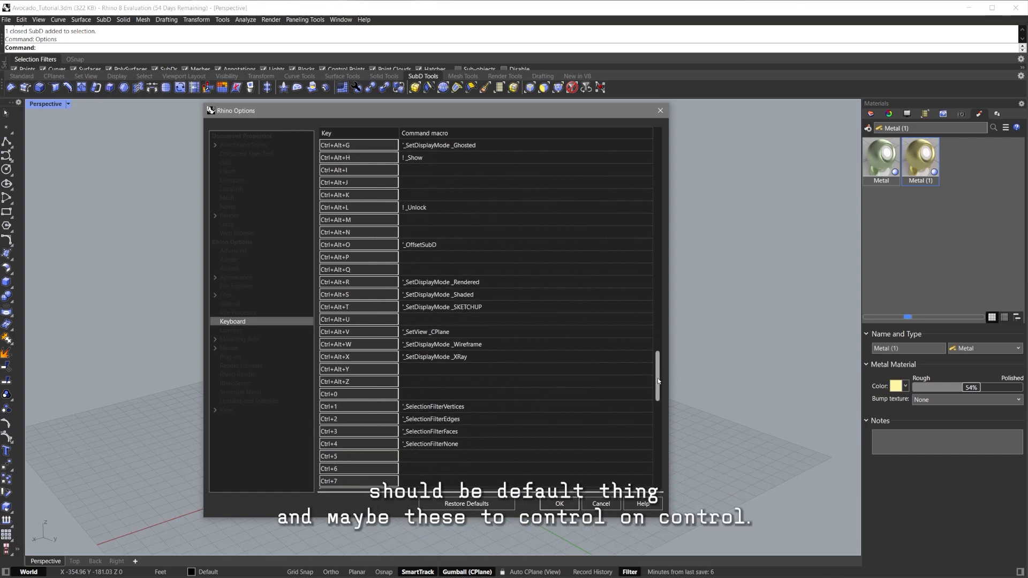
{"action": "scroll", "scroll_direction": "down", "scroll_amount": 3}
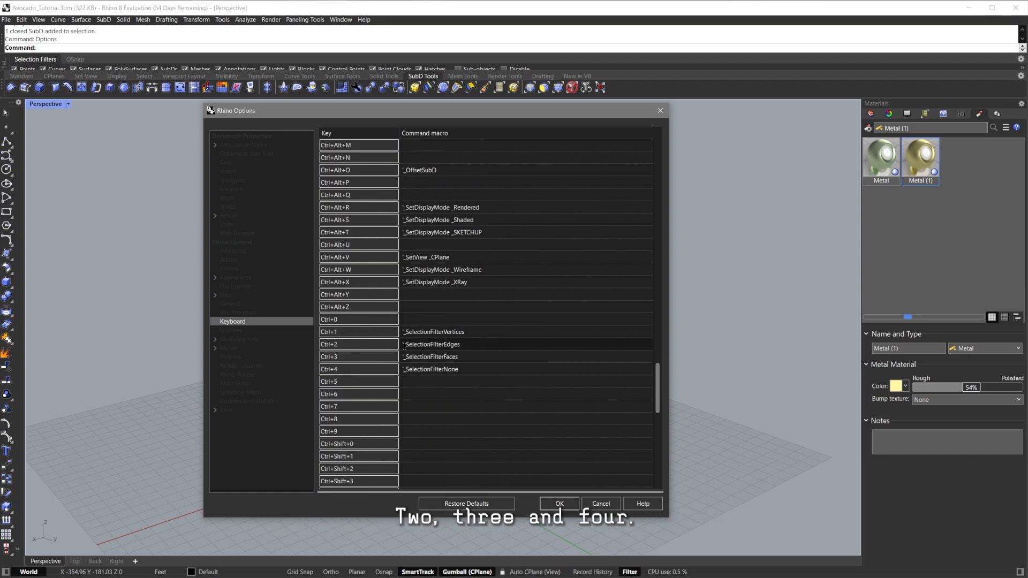
{"action": "scroll", "scroll_direction": "down", "scroll_amount": 3}
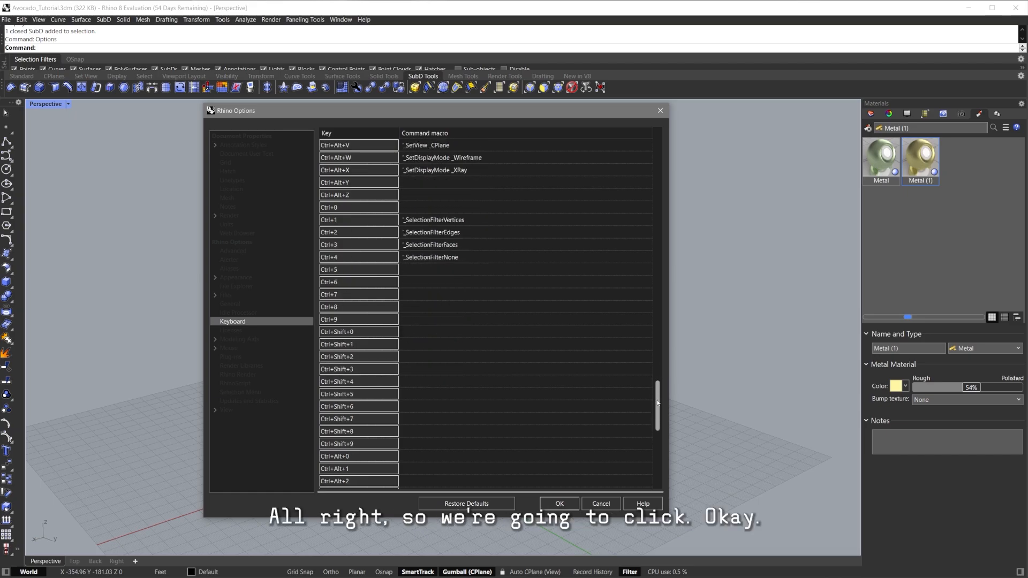
{"action": "left_click", "coordinate": [558, 504]}
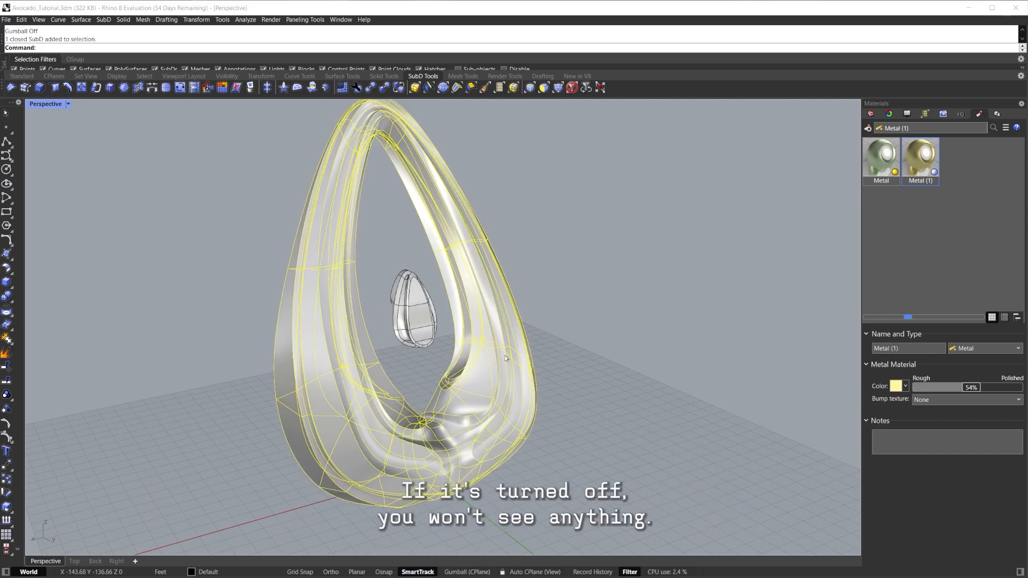
{"action": "left_click", "coordinate": [467, 572]}
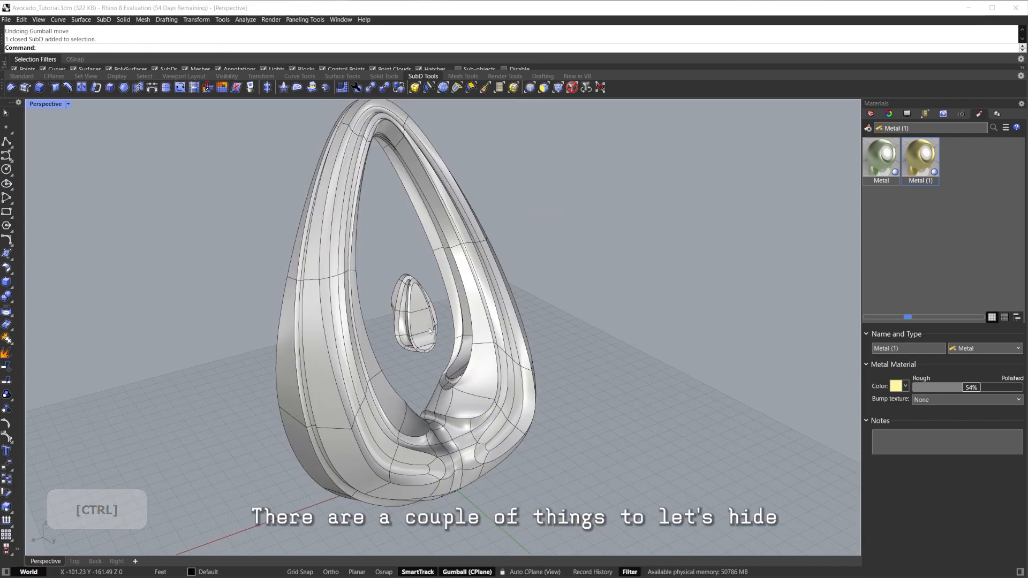
Hide the avocado shell, slide the pit along the red axis, then undo
{"action": "key", "text": "ctrl+h"}
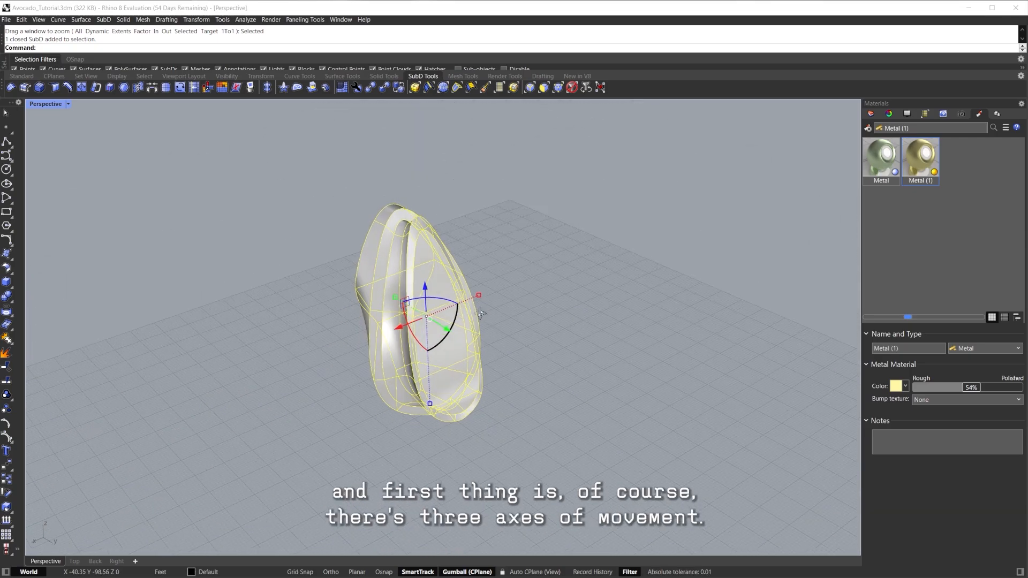
{"action": "left_click_drag", "start_coordinate": [397, 300], "coordinate": [547, 270]}
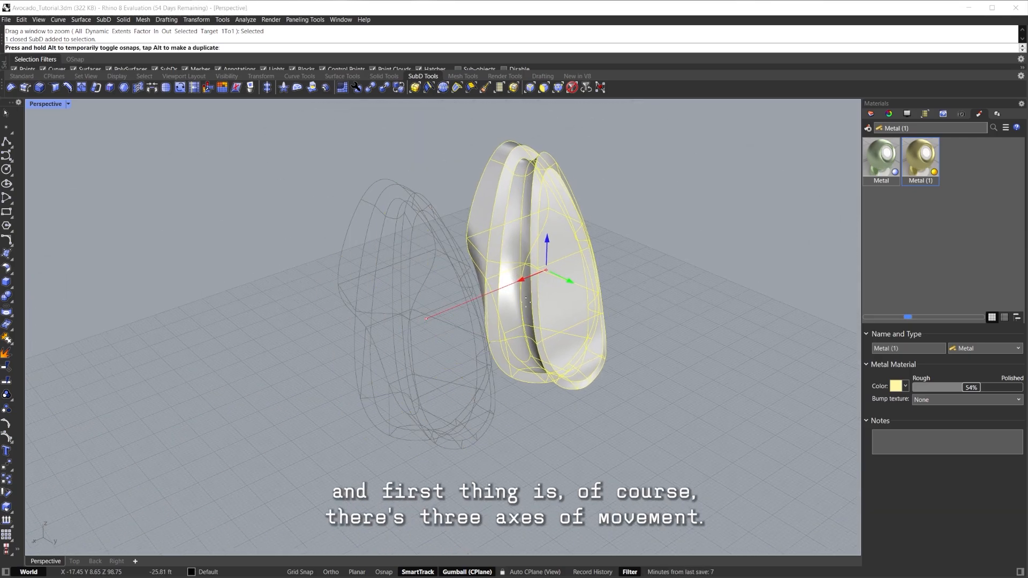
{"action": "key", "text": "ctrl+z"}
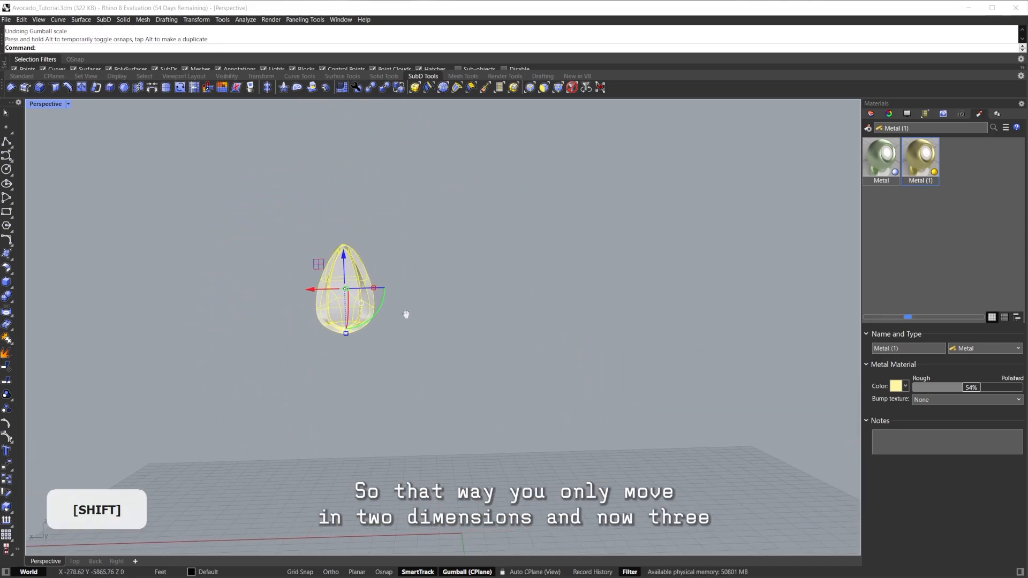
{"action": "key", "text": "ctrl+z"}
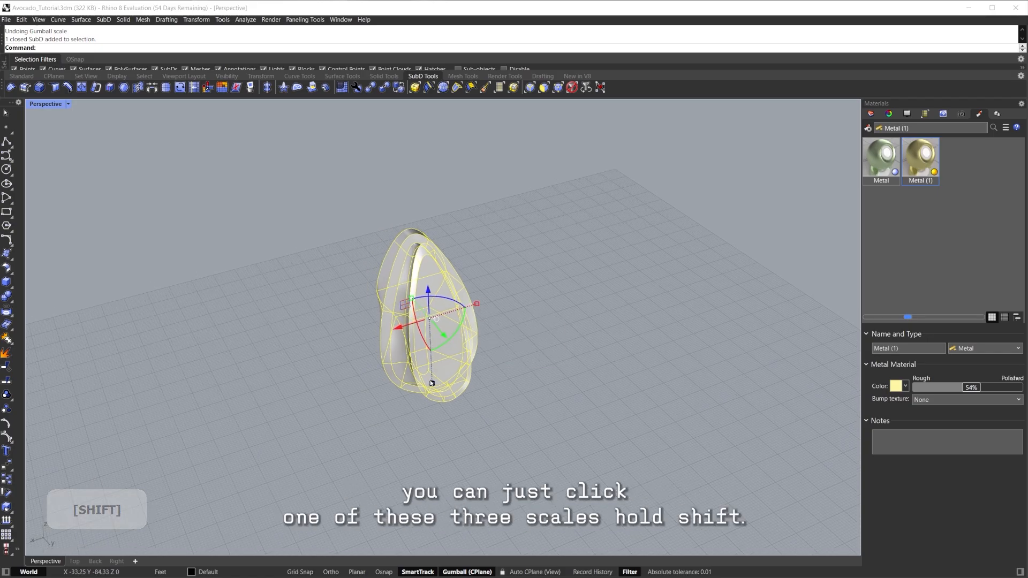
Try a uniform gumball scale and a duplicate of the pit, deleting the copies
{"action": "left_click_drag", "start_coordinate": [476, 303], "coordinate": [529, 288]}
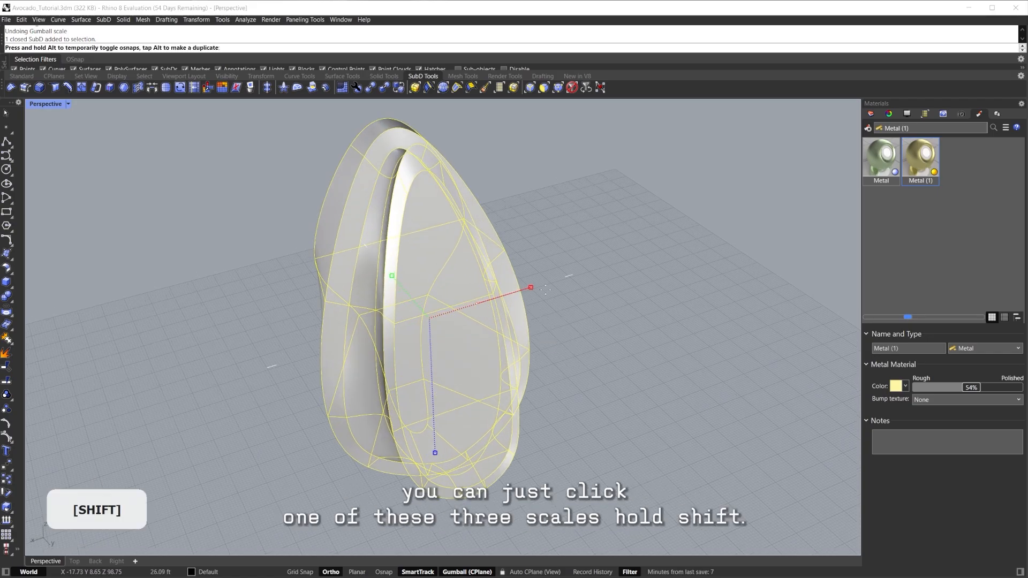
{"action": "key", "text": "ctrl+z"}
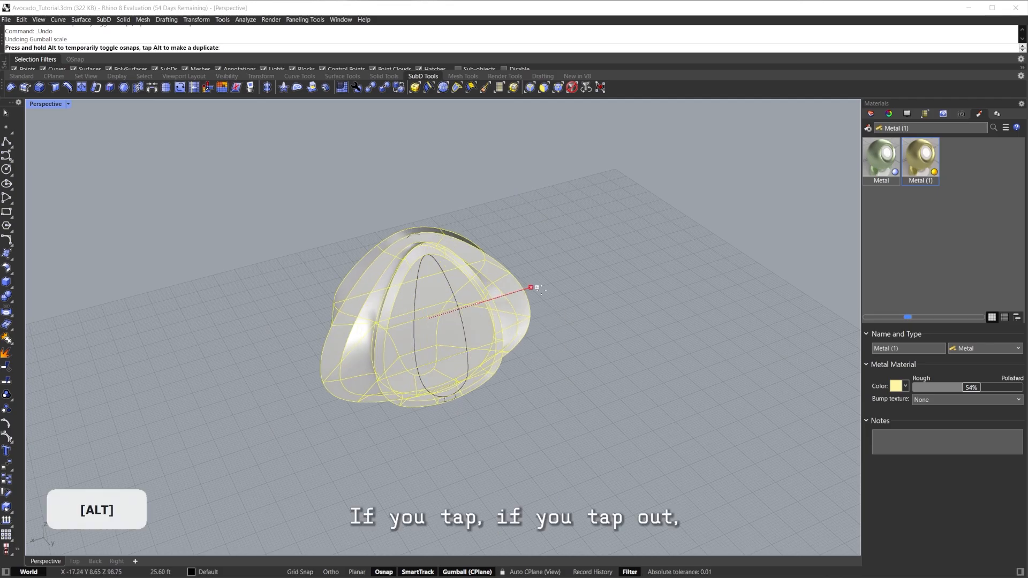
{"action": "key", "text": "Delete"}
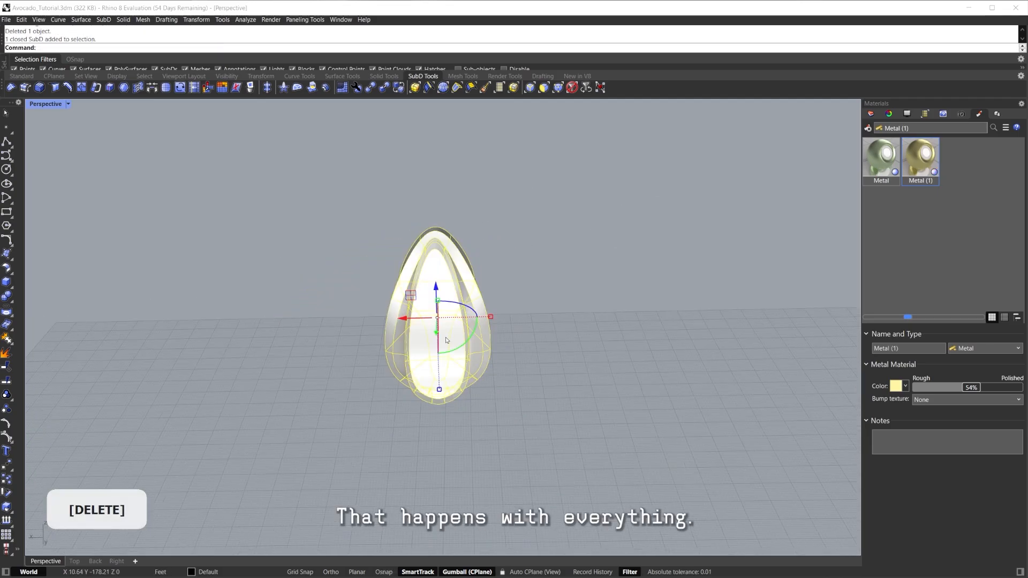
{"action": "left_click_drag", "start_coordinate": [436, 318], "coordinate": [547, 301]}
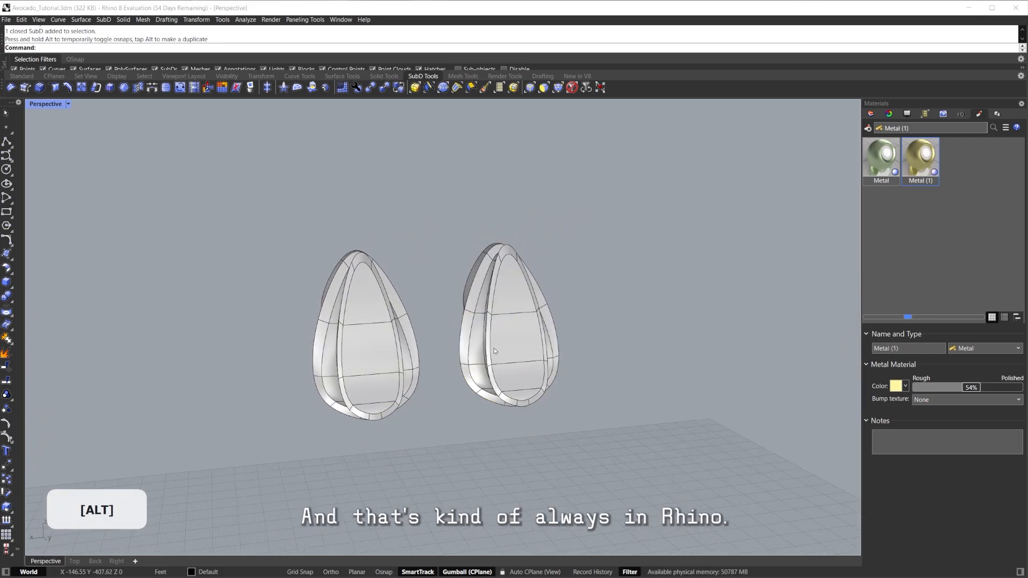
{"action": "key", "text": "Delete"}
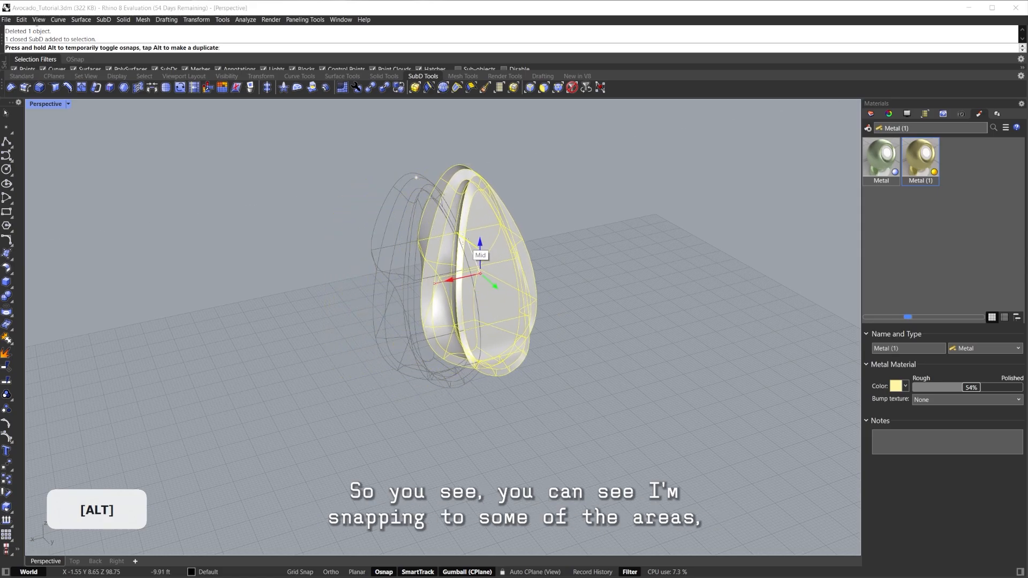
Undo the snapped move and trial rotation, then try Ctrl to reposition the gumball
{"action": "key", "text": "ctrl+z"}
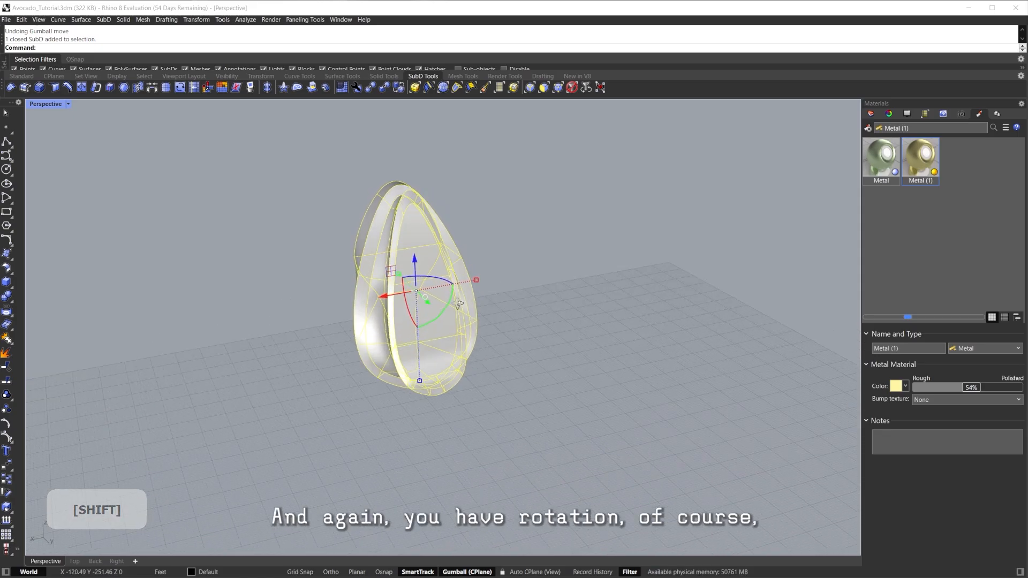
{"action": "key", "text": "ctrl+z"}
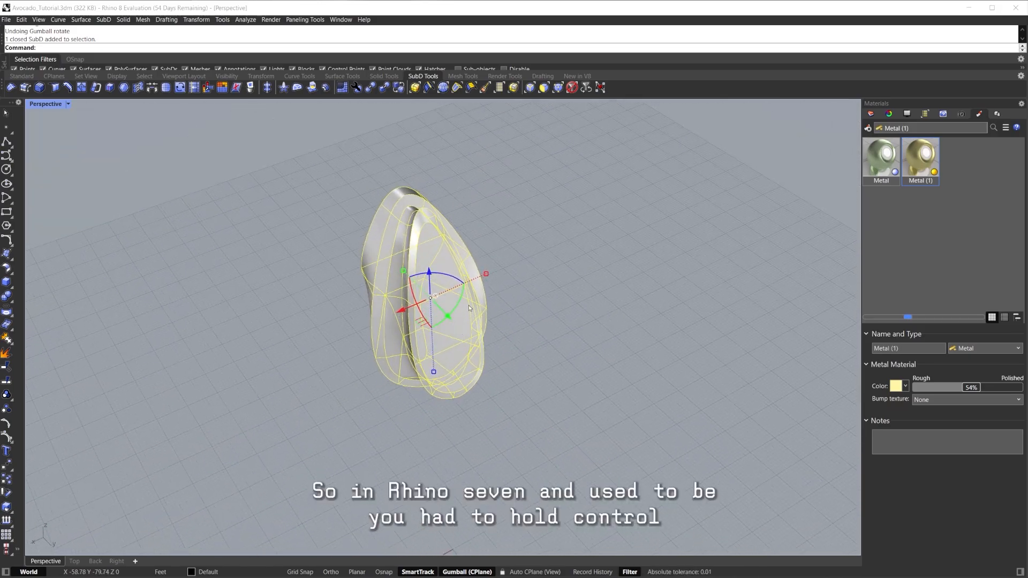
{"action": "key", "text": "ctrl"}
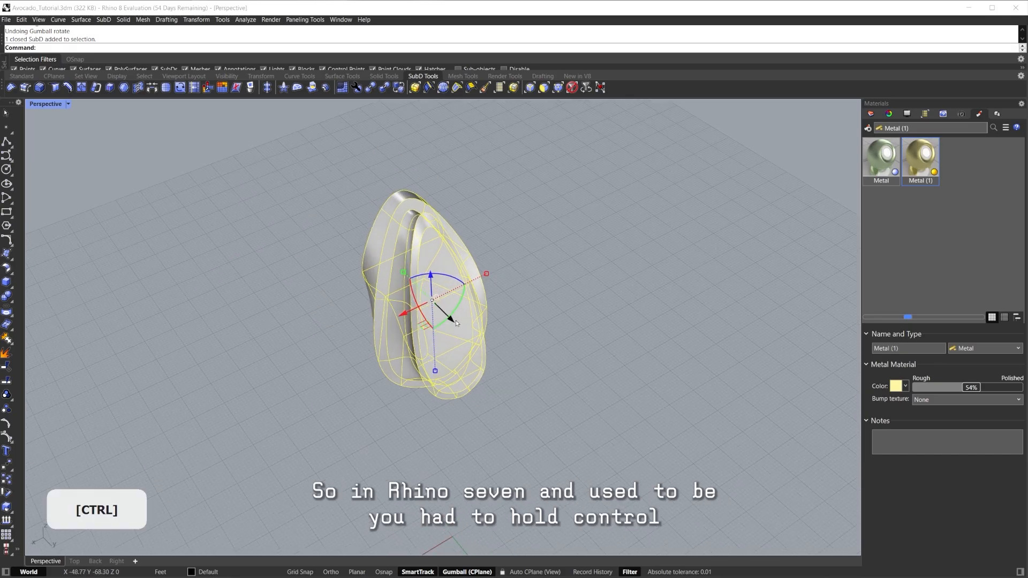
{"action": "key", "text": "ctrl+z"}
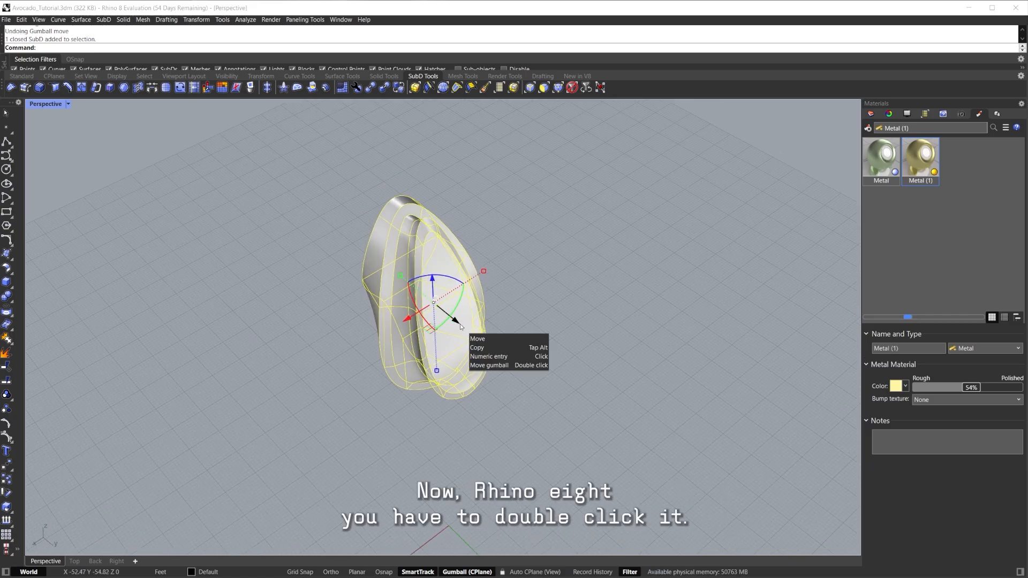
Move the gumball origin left of the model and trial-scale the pit from there
{"action": "double_click", "coordinate": [433, 304]}
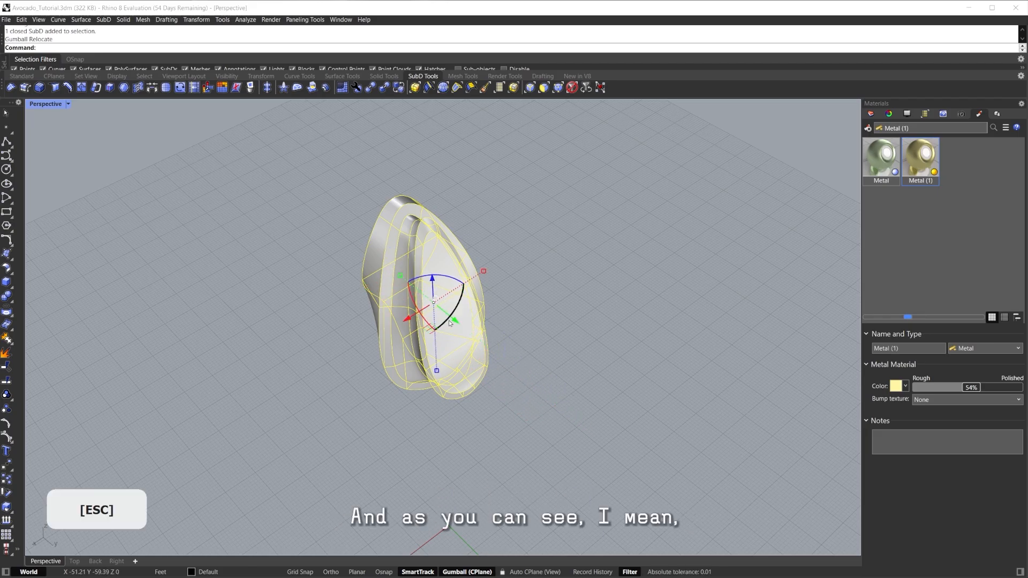
{"action": "mouse_move", "coordinate": [453, 322]}
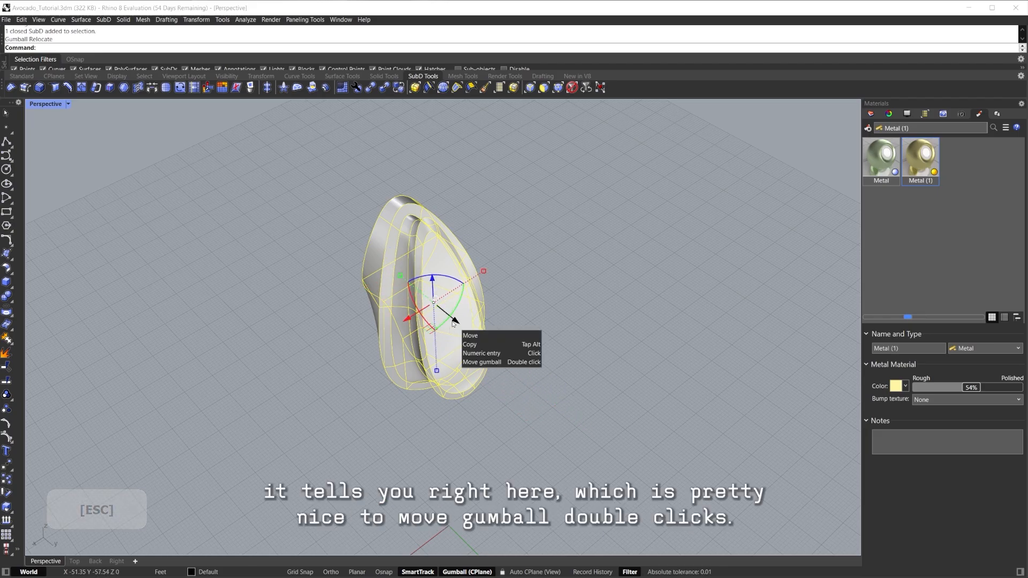
{"action": "double_click", "coordinate": [453, 321]}
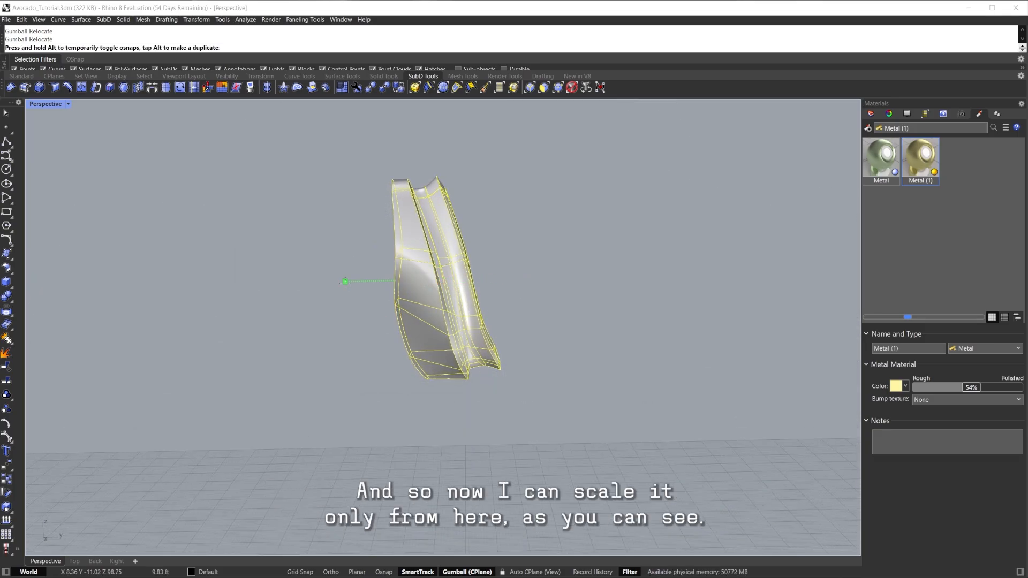
{"action": "left_click_drag", "start_coordinate": [345, 283], "coordinate": [284, 283]}
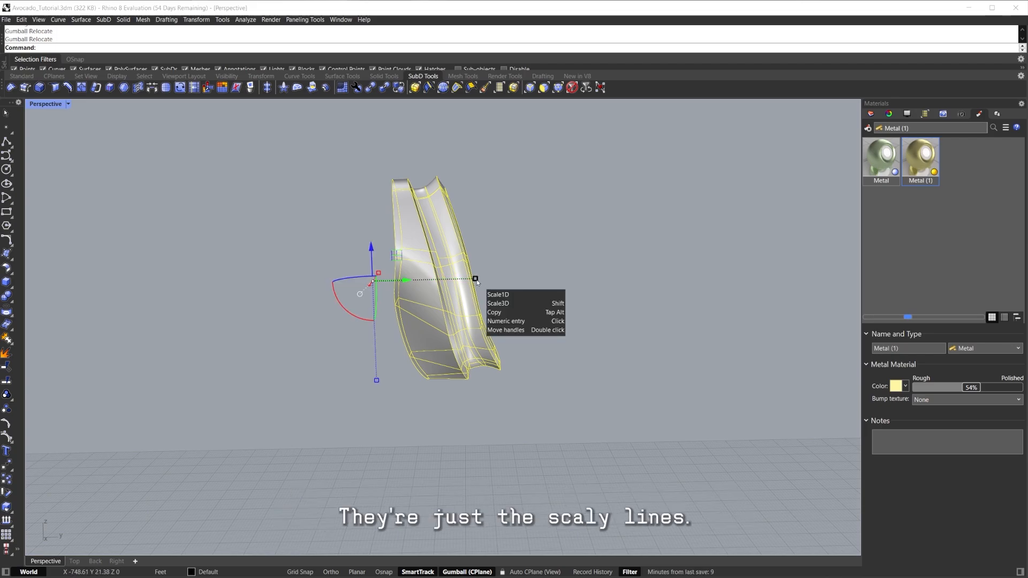
{"action": "left_click_drag", "start_coordinate": [474, 278], "coordinate": [367, 278]}
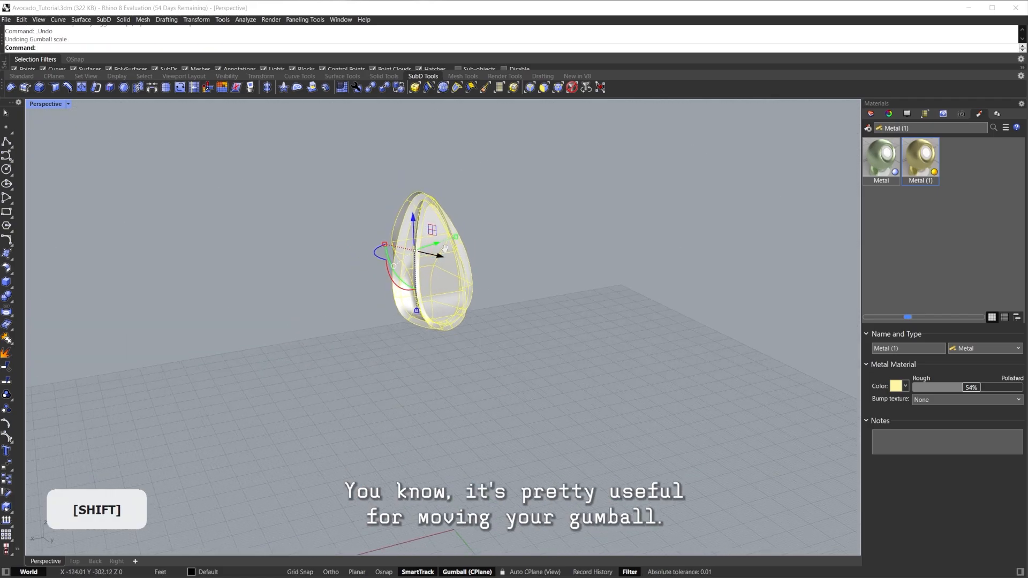
{"action": "left_click_drag", "start_coordinate": [438, 254], "coordinate": [475, 364]}
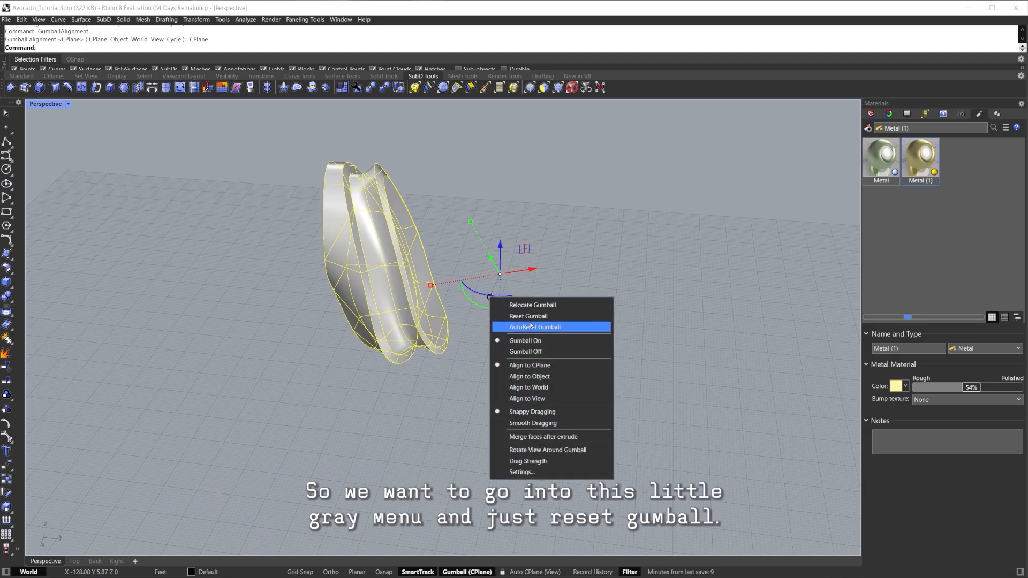
Reset the gumball onto the avocado and undo a trial rotation
{"action": "left_click", "coordinate": [528, 315]}
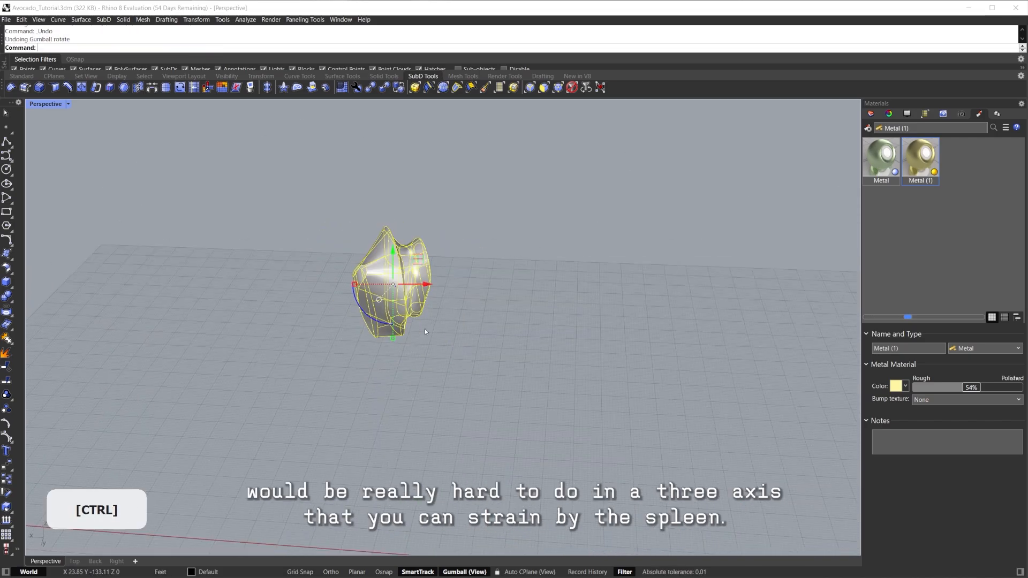
{"action": "key", "text": "ctrl+z"}
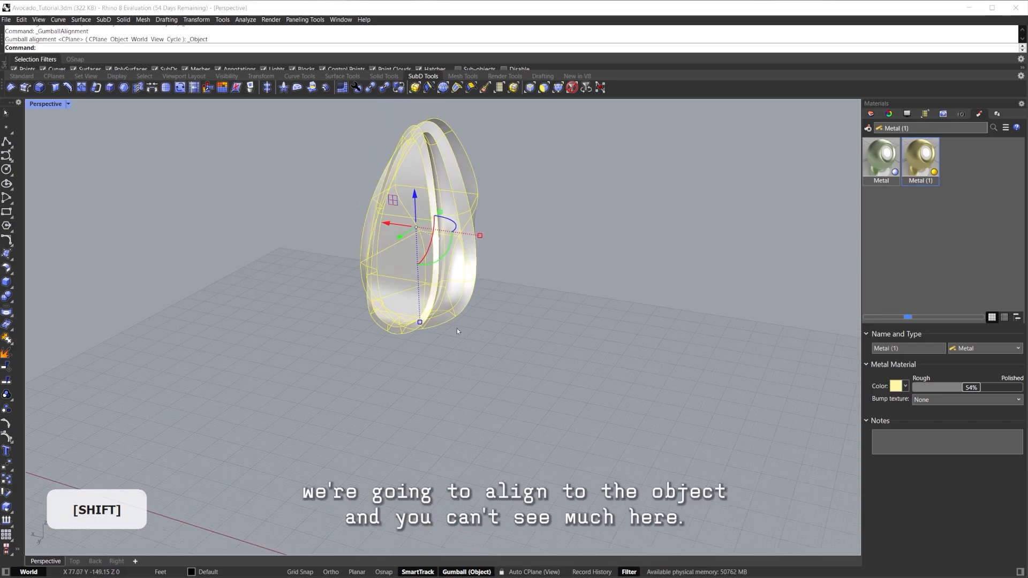
Toggle gumball alignment, pick a single avocado face, and orbit the Perspective view
{"action": "key", "text": "ctrl+shift+c"}
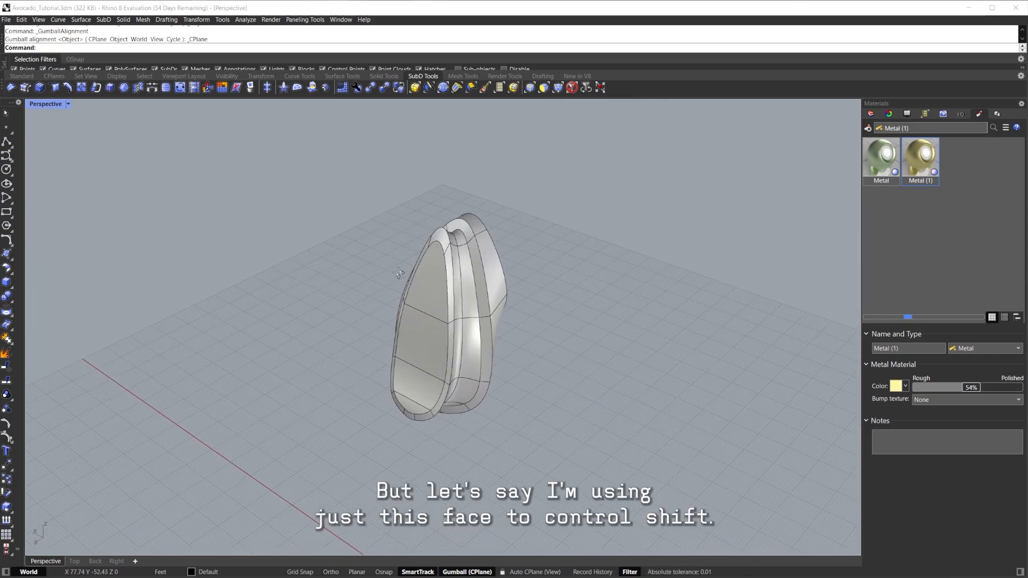
{"action": "left_click", "coordinate": [423, 275]}
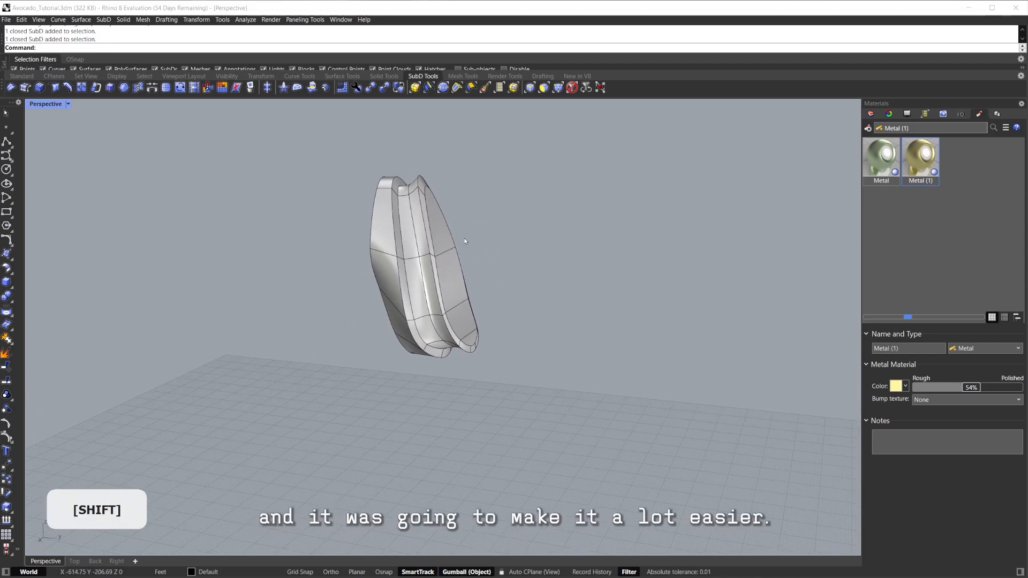
{"action": "left_click_drag", "start_coordinate": [464, 240], "coordinate": [453, 189]}
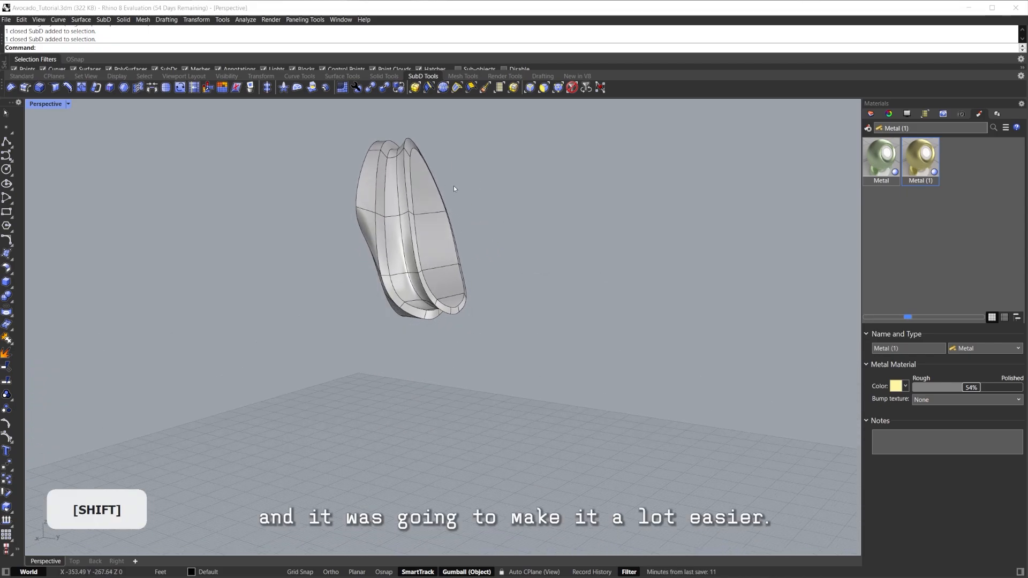